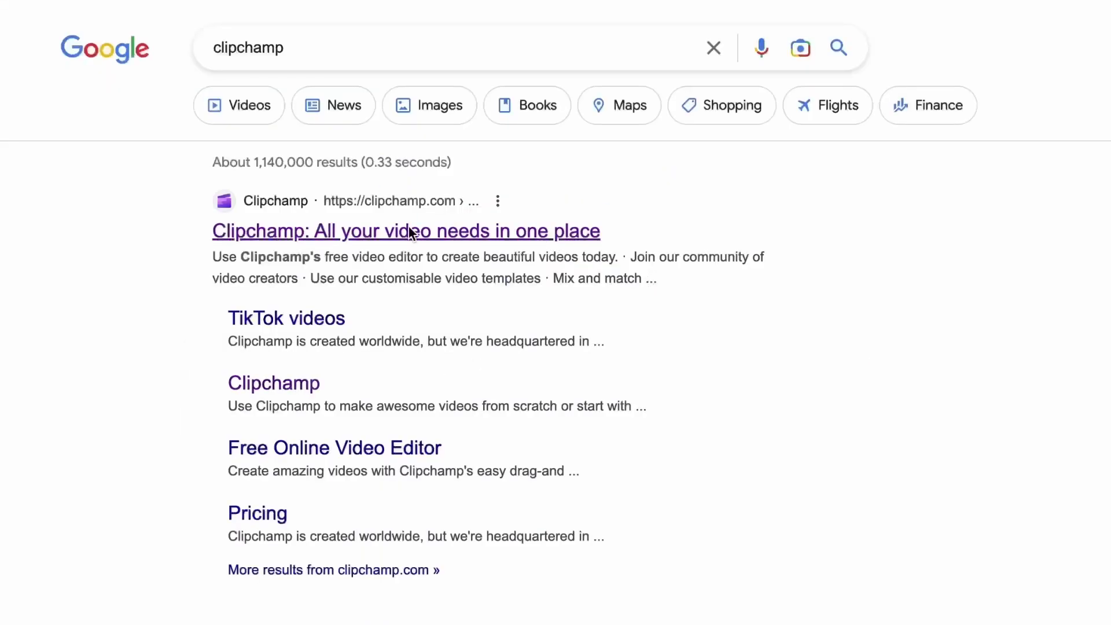
- Reach the Clipchamp home dashboard from the Google result via 'Try for free'
{"action": "left_click", "coordinate": [407, 230]}
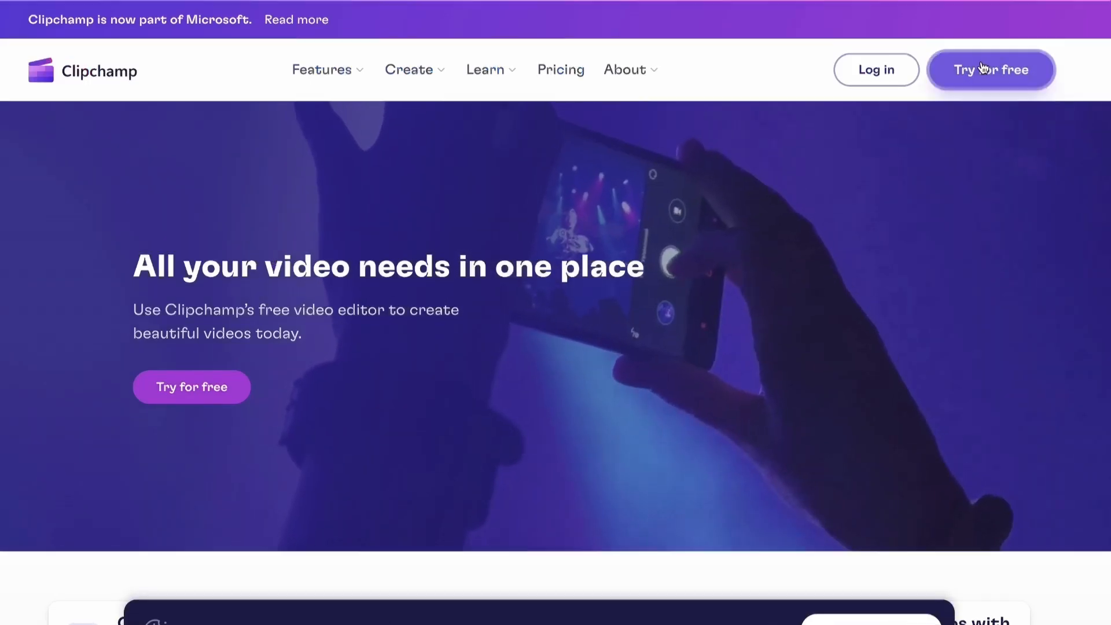
{"action": "left_click", "coordinate": [991, 70]}
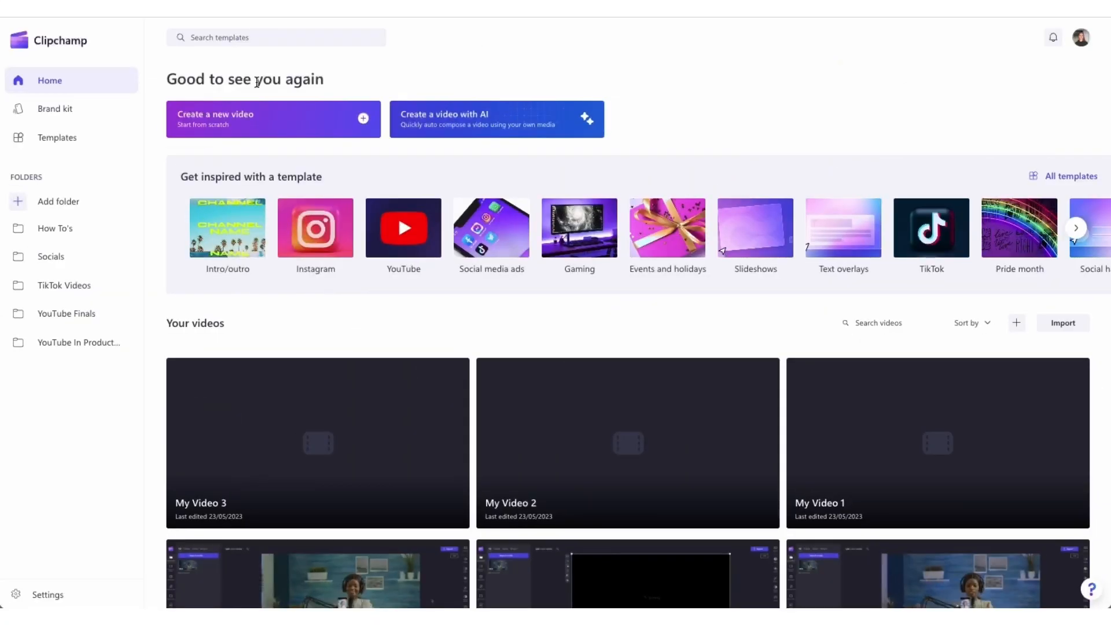
{"action": "mouse_move", "coordinate": [805, 95]}
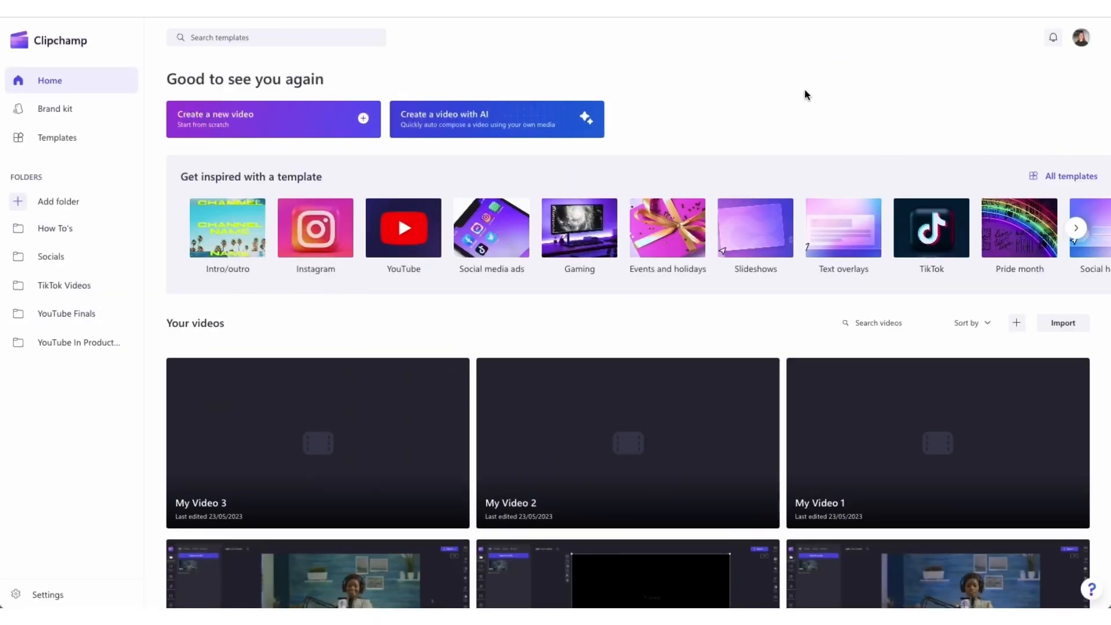
{"action": "mouse_move", "coordinate": [254, 113]}
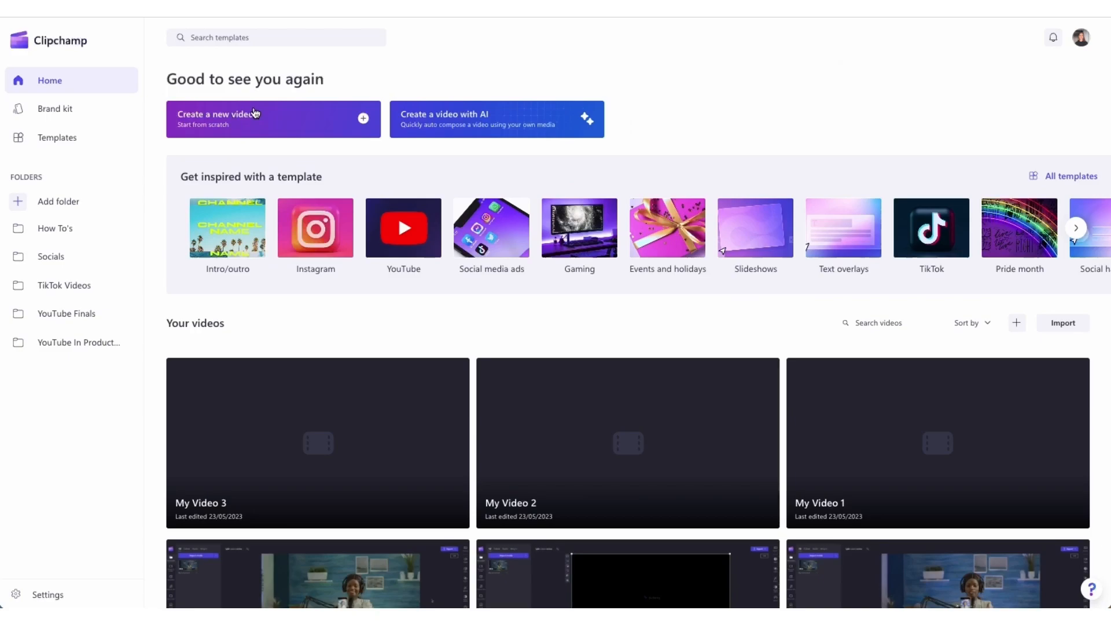
- Create a new video, import My video.mp4 and place it on the timeline
{"action": "left_click", "coordinate": [252, 118]}
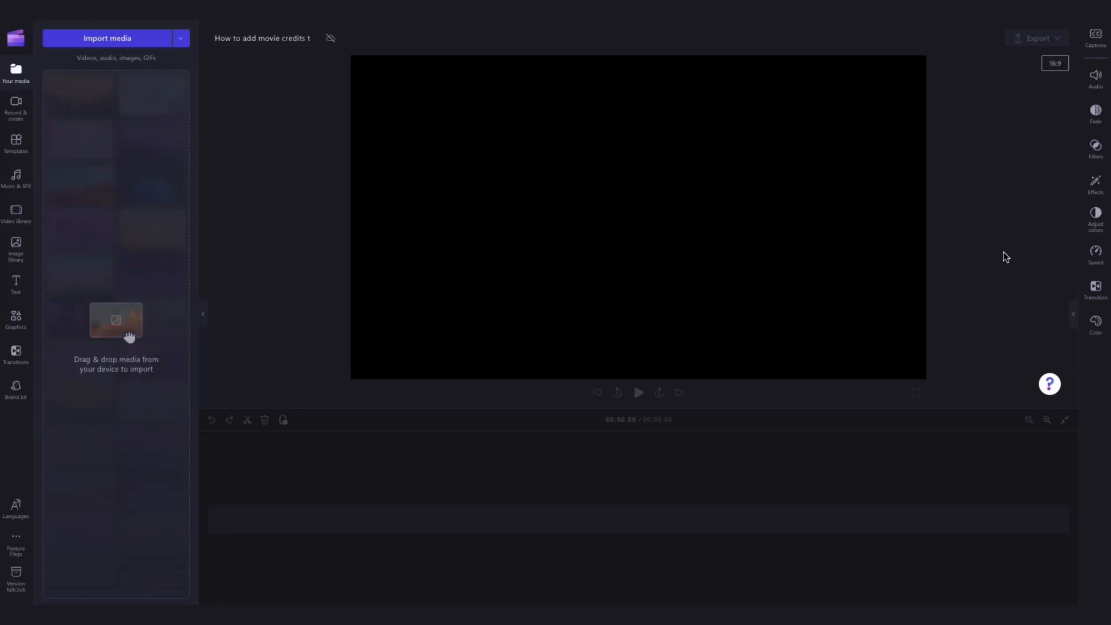
{"action": "mouse_move", "coordinate": [259, 88]}
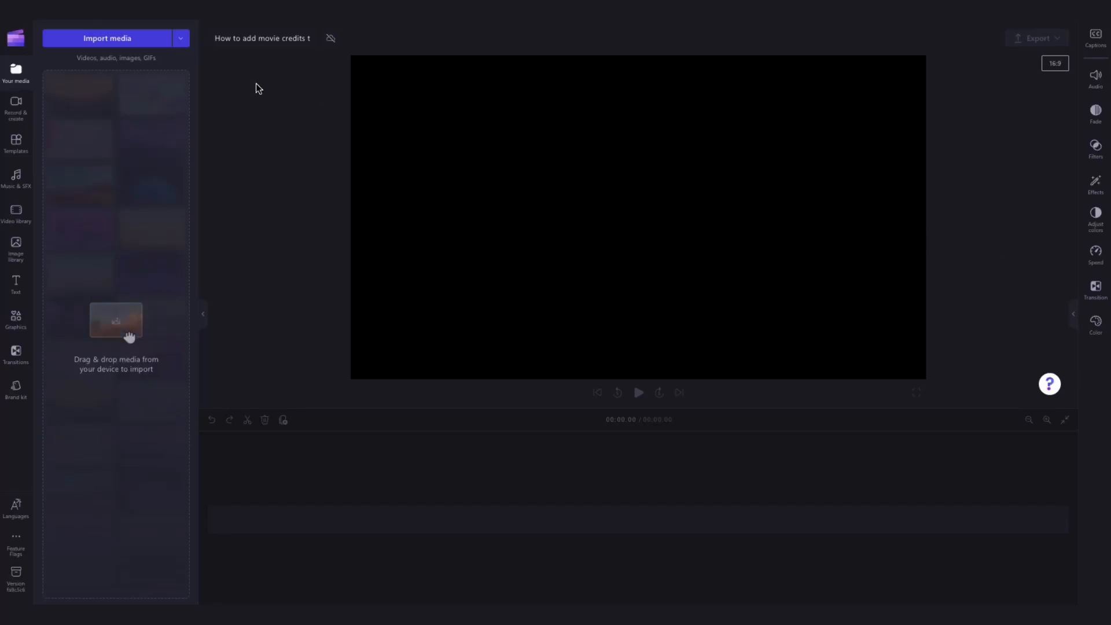
{"action": "left_click", "coordinate": [108, 38]}
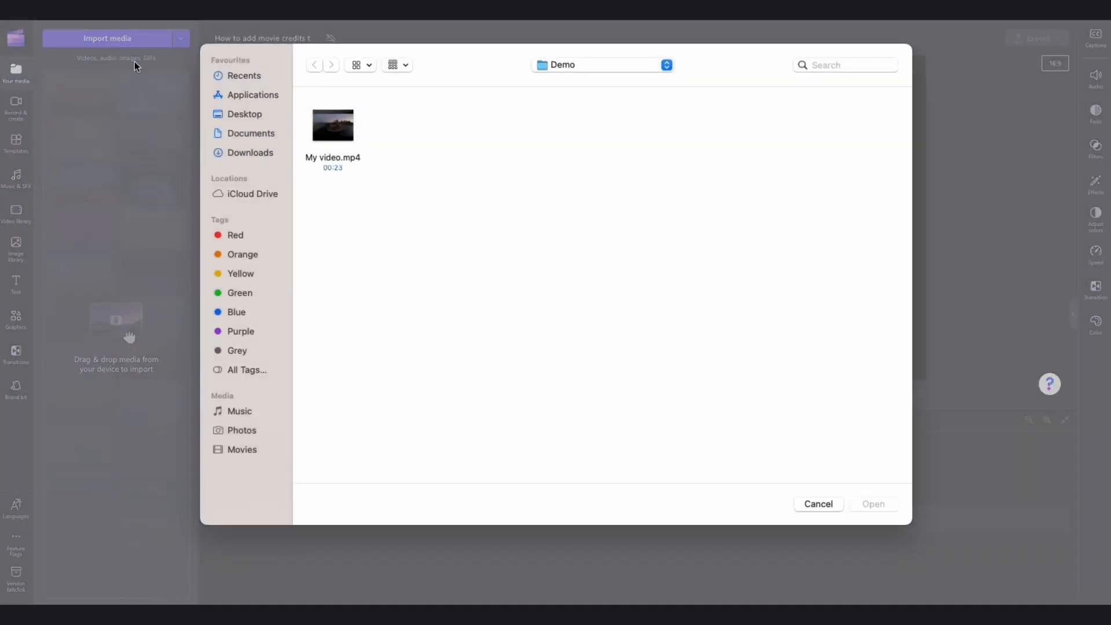
{"action": "left_click", "coordinate": [332, 125]}
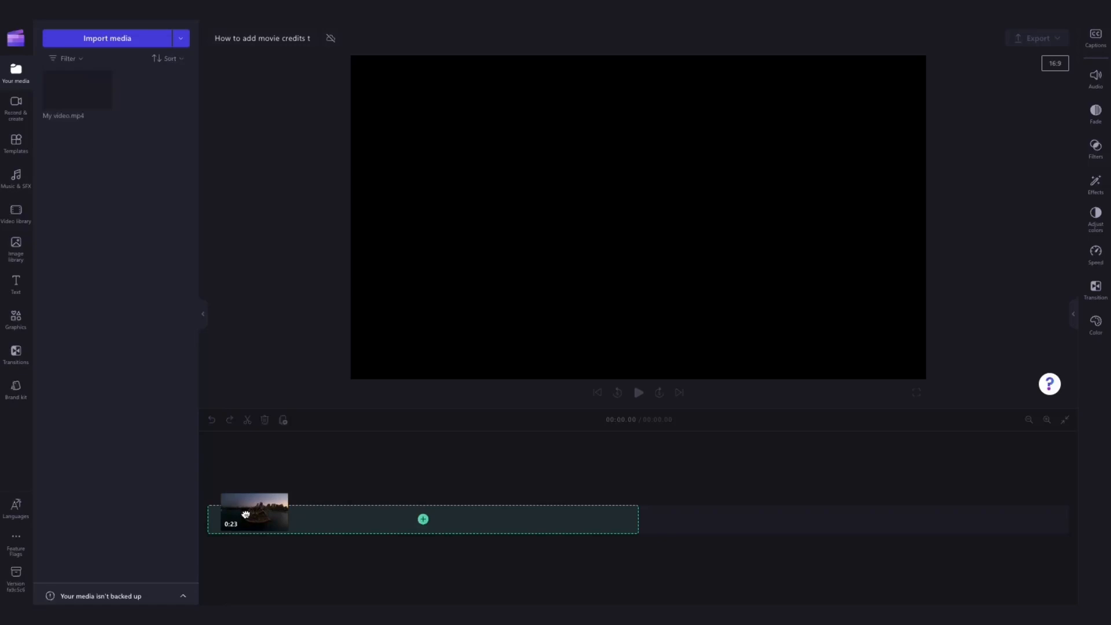
{"action": "left_click", "coordinate": [422, 518]}
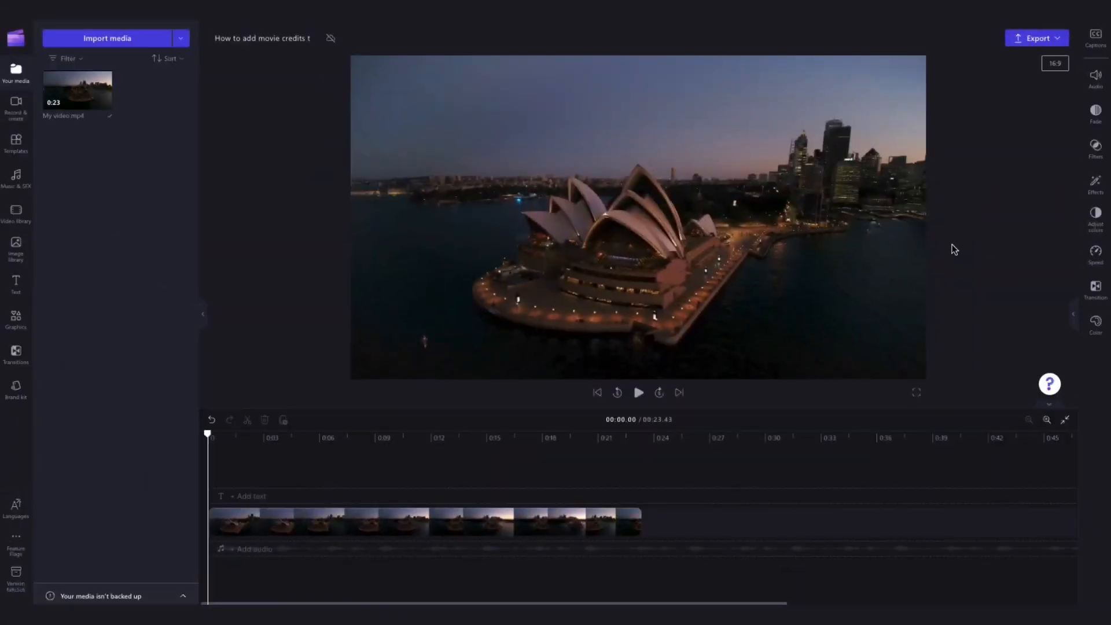
- Drag the Credits Roll template from Text > Special onto a track above the clip
{"action": "left_click", "coordinate": [413, 522]}
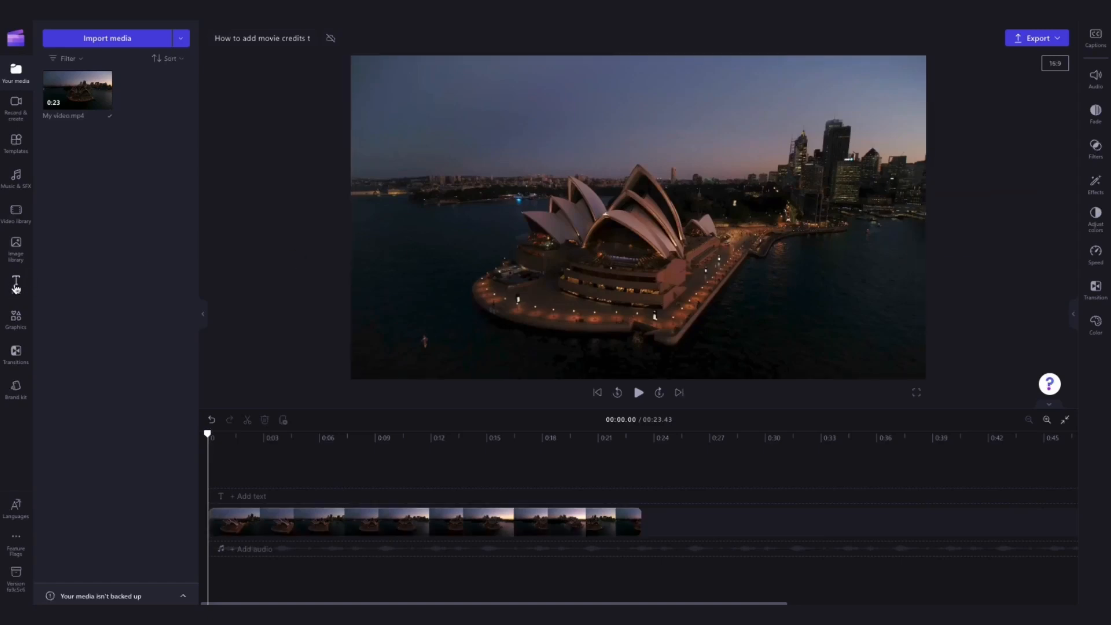
{"action": "left_click", "coordinate": [16, 281]}
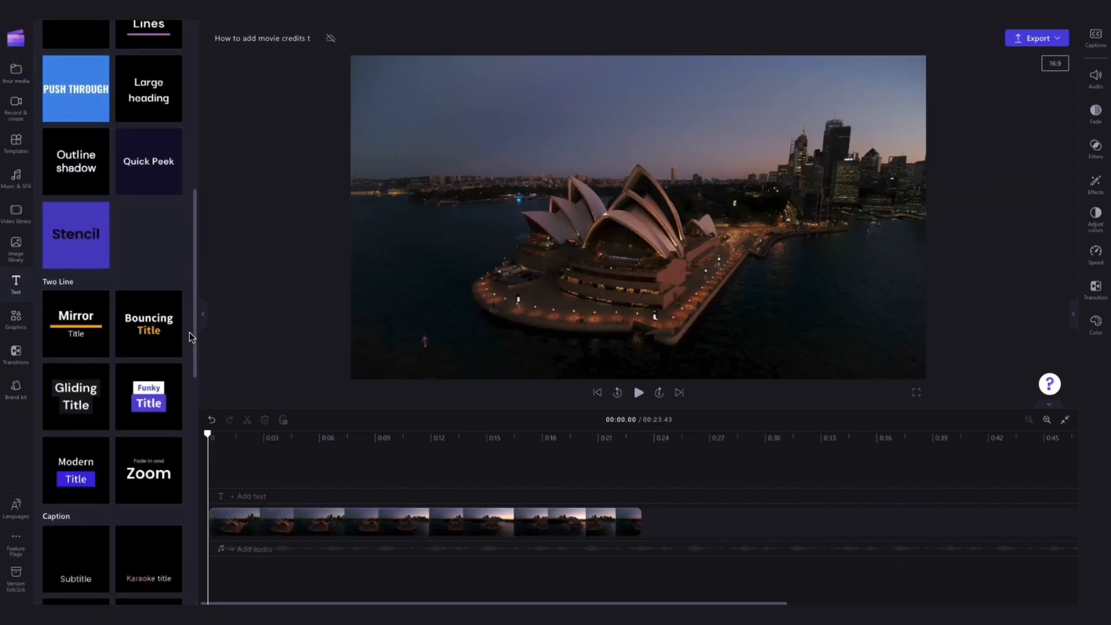
{"action": "scroll", "scroll_direction": "down", "scroll_amount": 3}
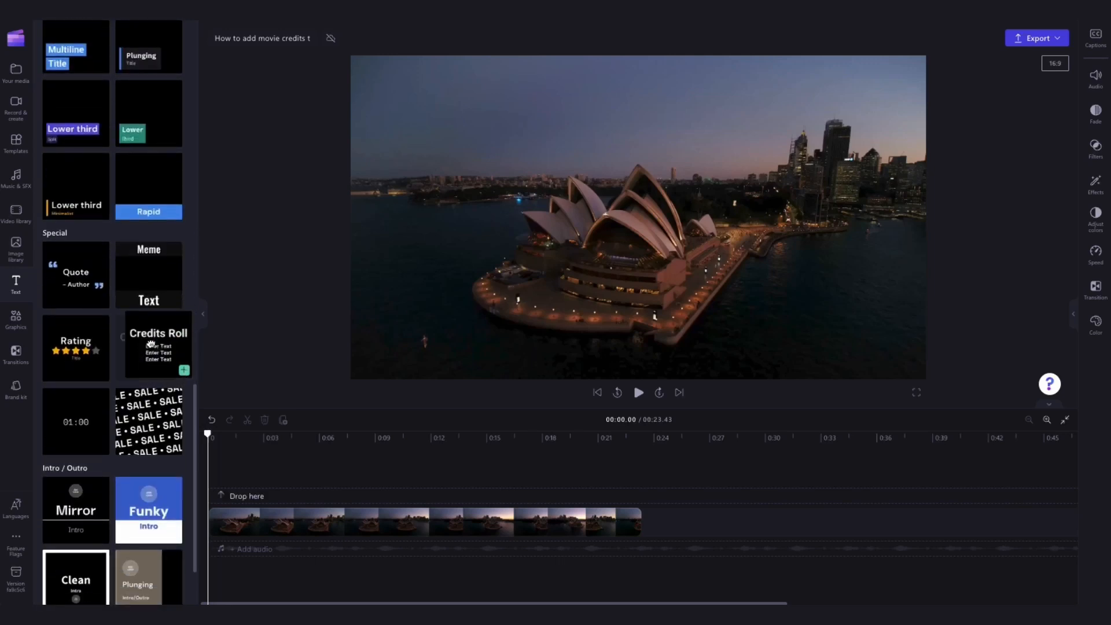
{"action": "left_click_drag", "start_coordinate": [157, 348], "coordinate": [248, 497]}
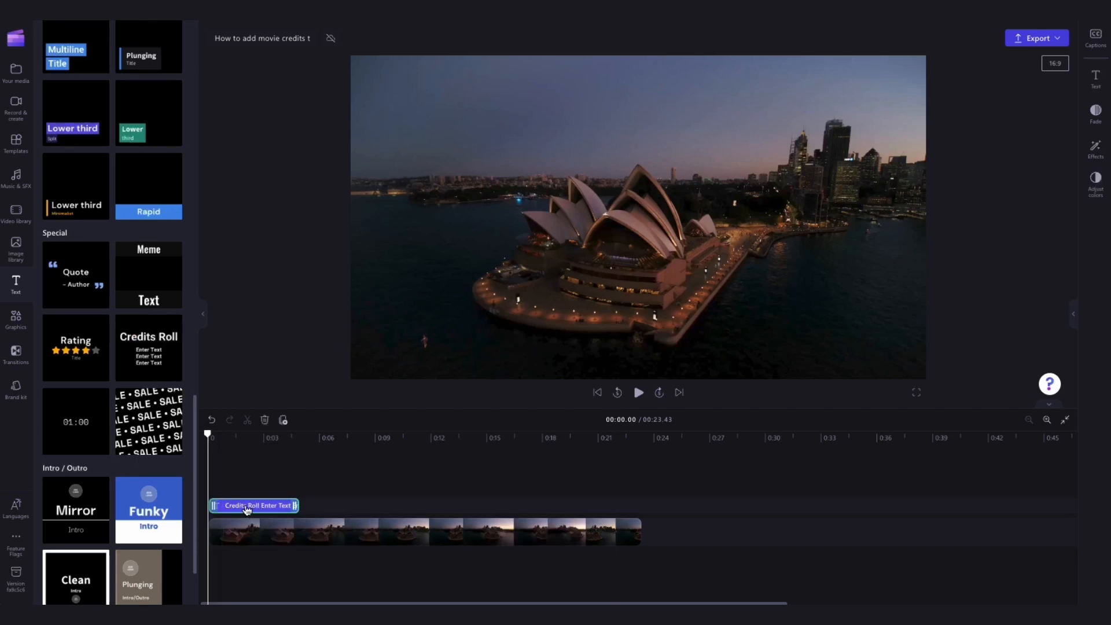
{"action": "left_click", "coordinate": [638, 394]}
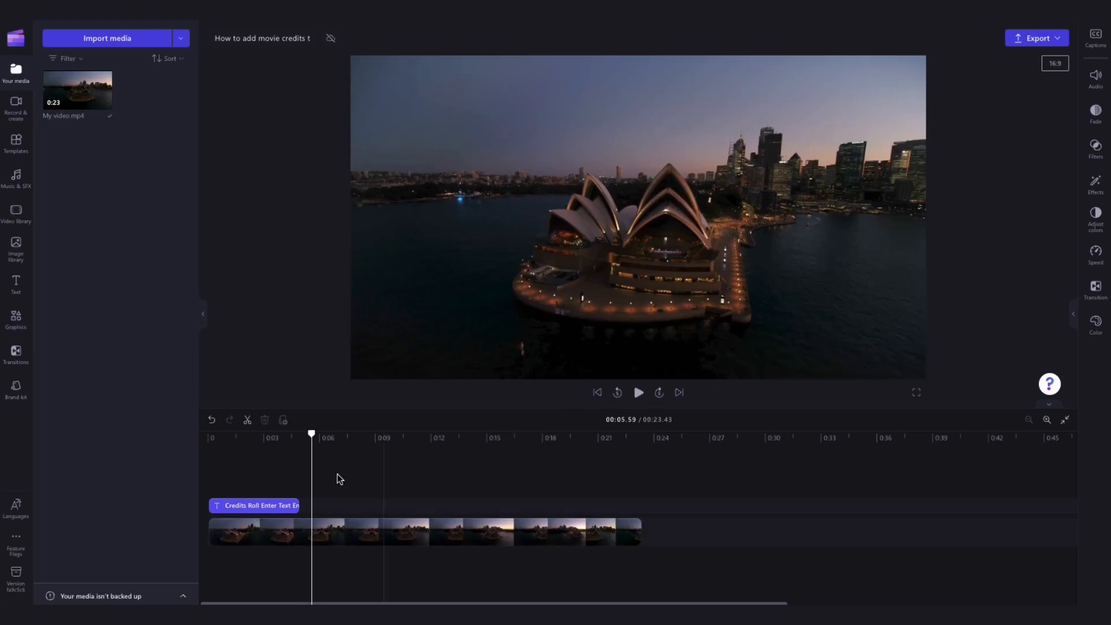
- Stretch the credits clip to span the whole video and preview the scrolling credits
{"action": "left_click", "coordinate": [260, 505]}
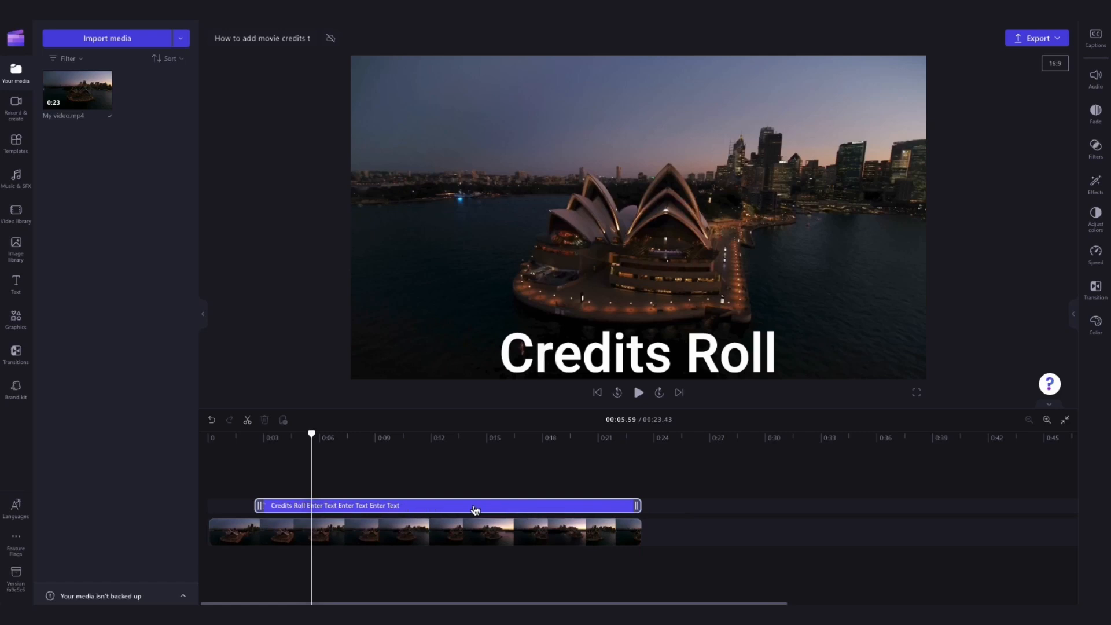
{"action": "left_click_drag", "start_coordinate": [635, 506], "coordinate": [517, 506]}
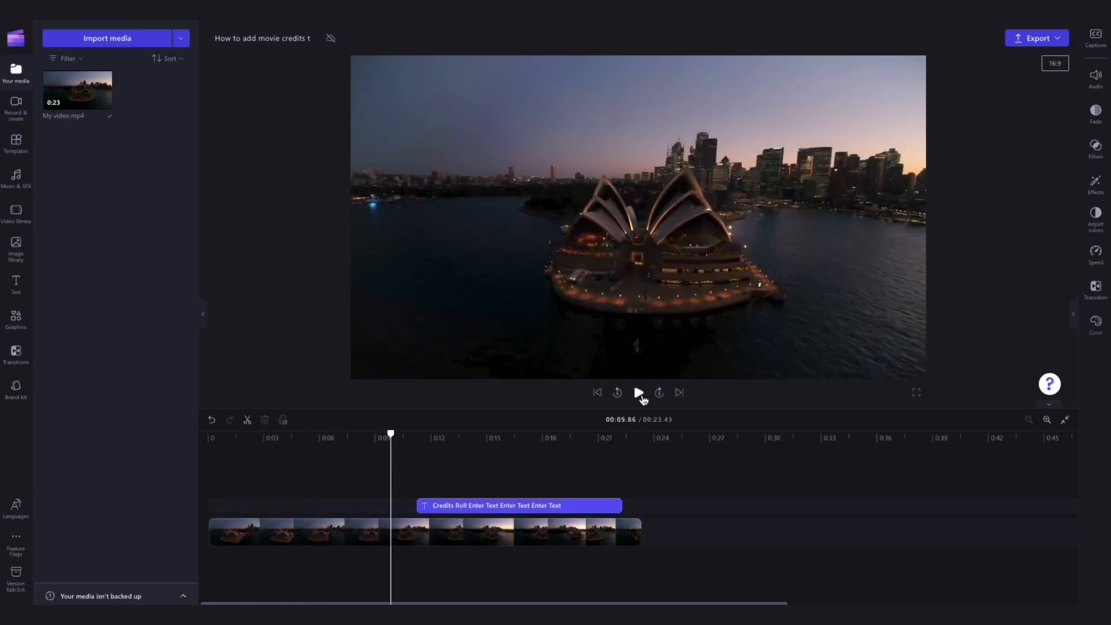
{"action": "left_click", "coordinate": [639, 392]}
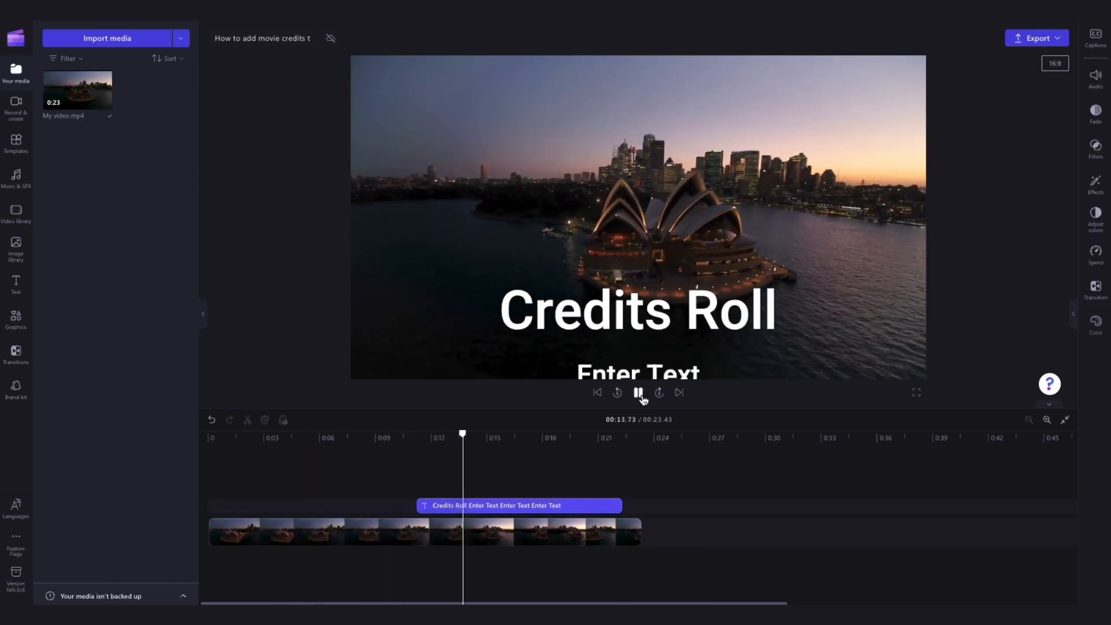
{"action": "left_click", "coordinate": [638, 394]}
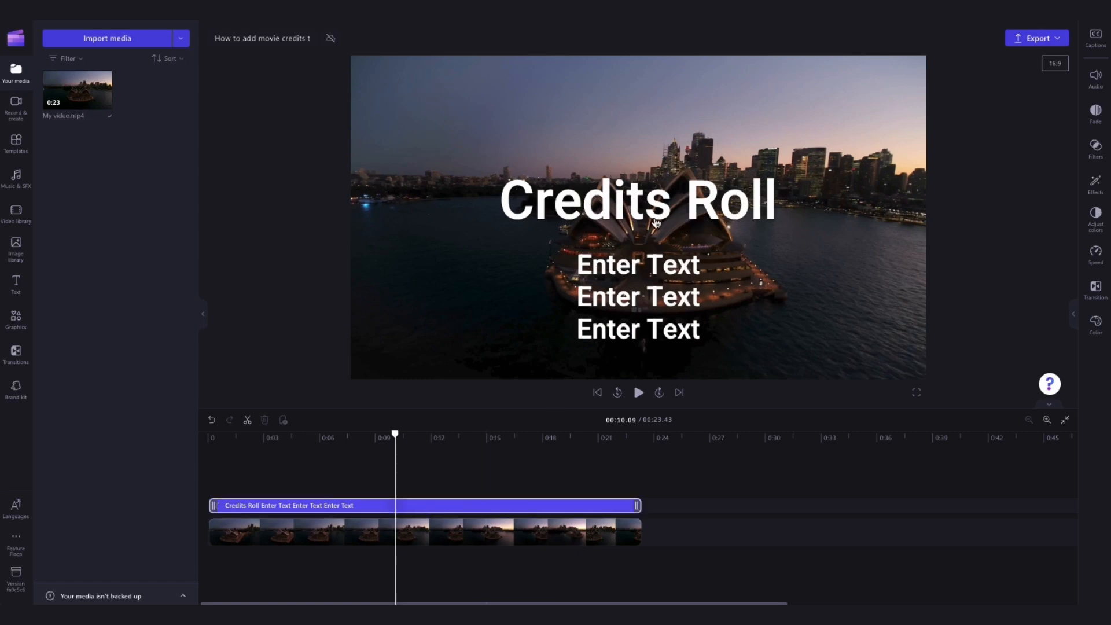
- Replace the credits text with a MY MOVIE heading followed by Name lines
{"action": "left_click", "coordinate": [476, 506]}
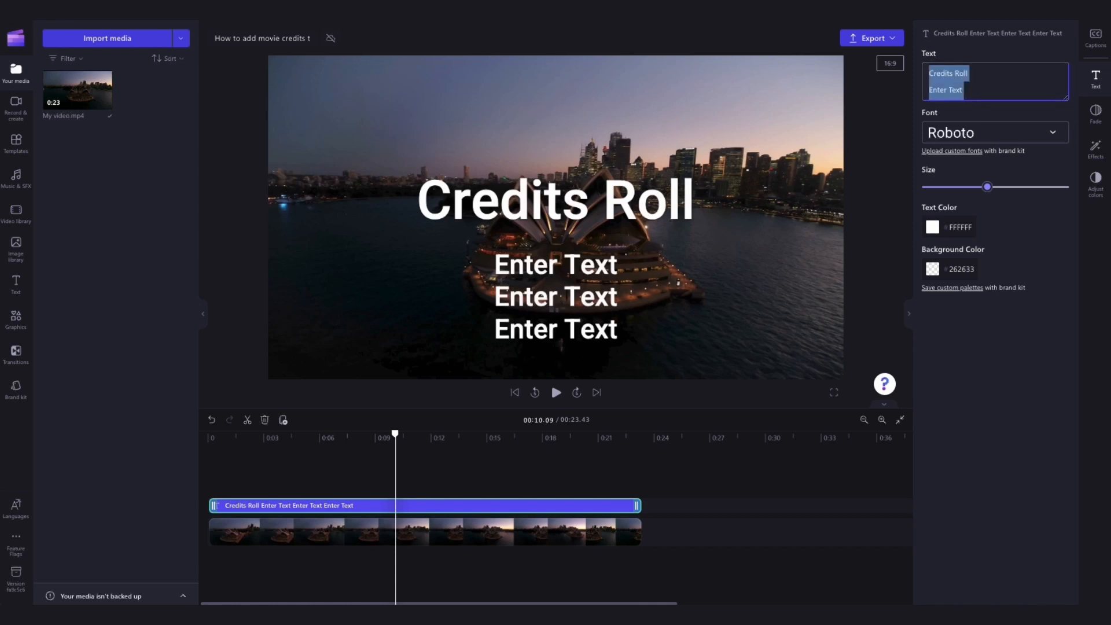
{"action": "type", "text": "MY MOVIE"}
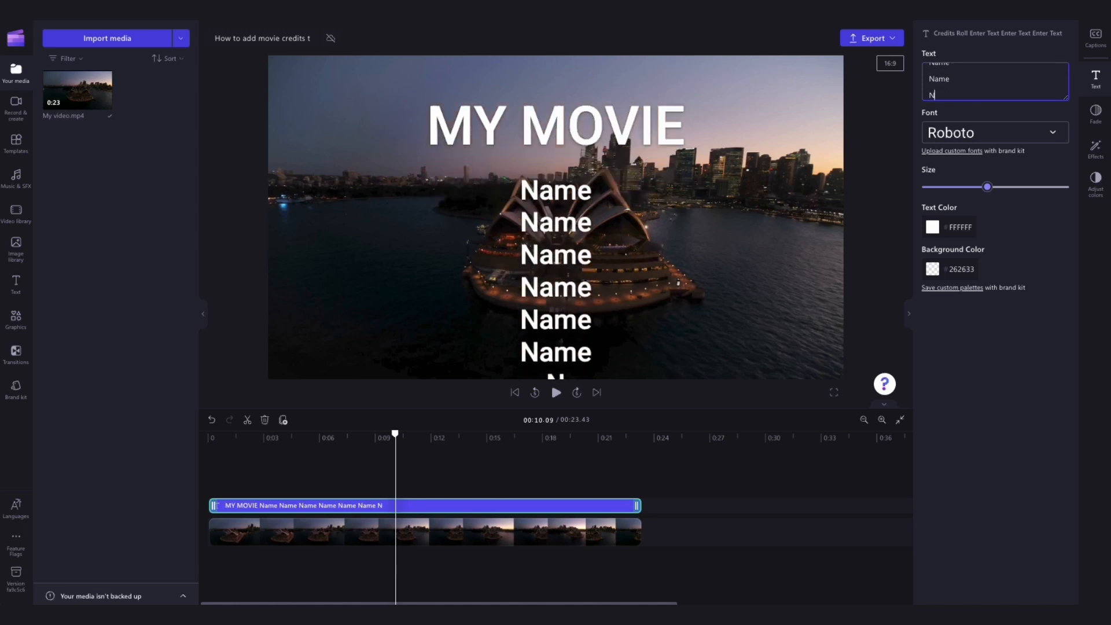
{"action": "left_click", "coordinate": [995, 132]}
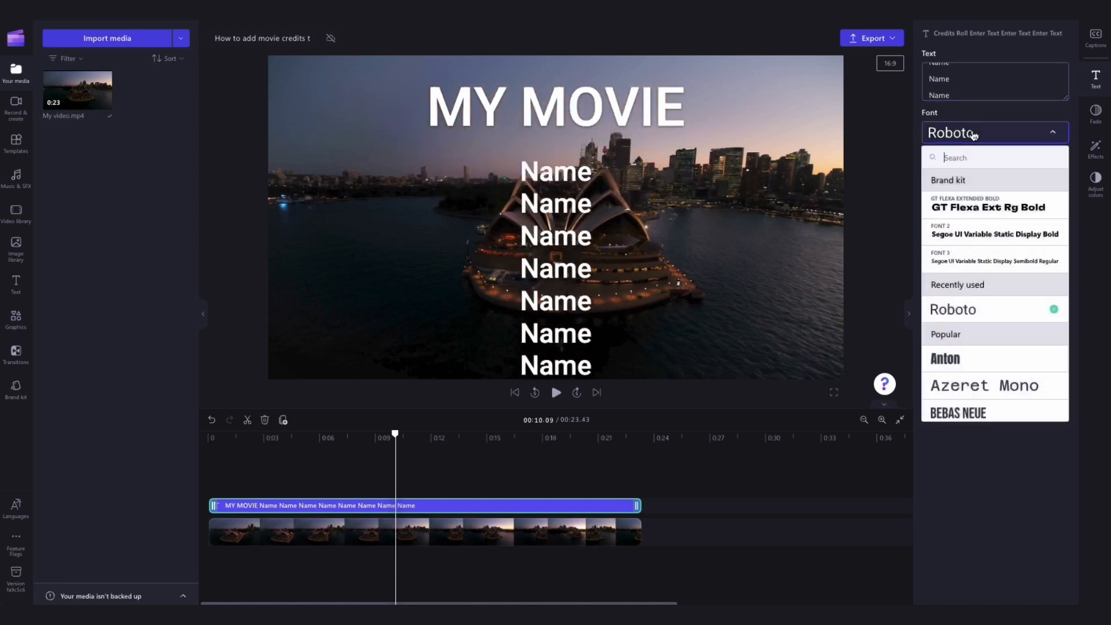
- Switch the credits font to Yeseva One and nudge the Size slider slightly larger
{"action": "left_click", "coordinate": [951, 309]}
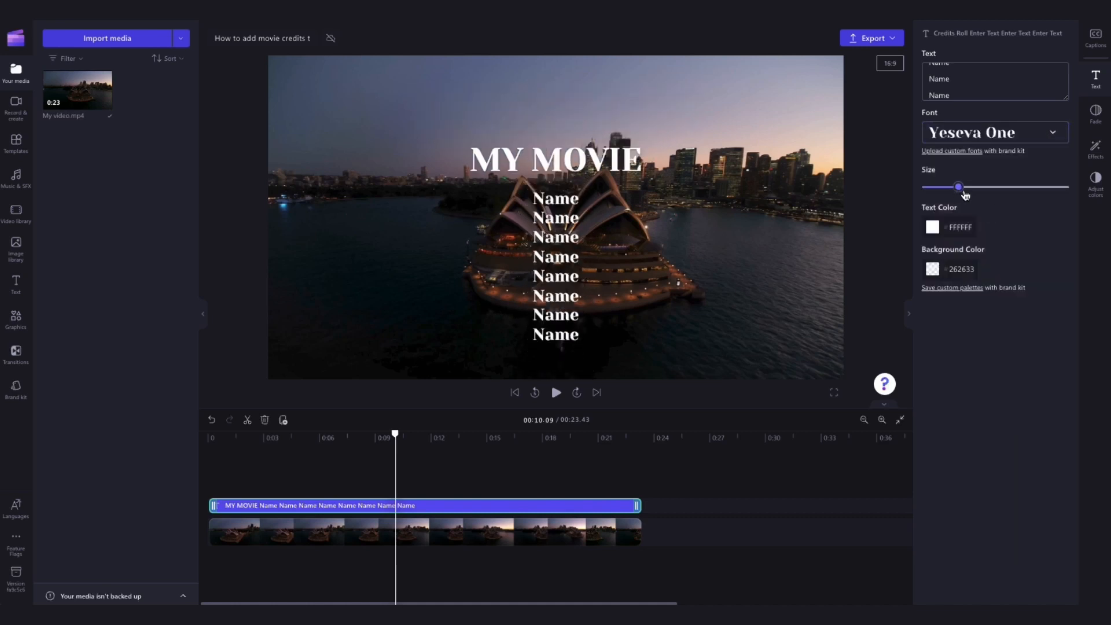
{"action": "left_click_drag", "start_coordinate": [959, 186], "coordinate": [971, 186]}
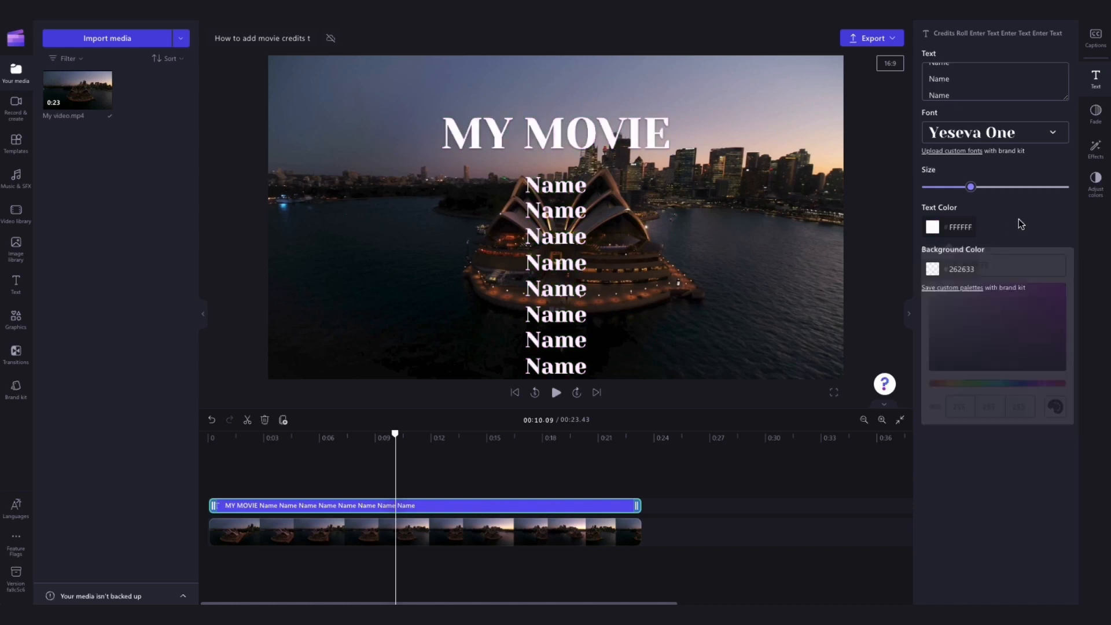
{"action": "left_click", "coordinate": [555, 394]}
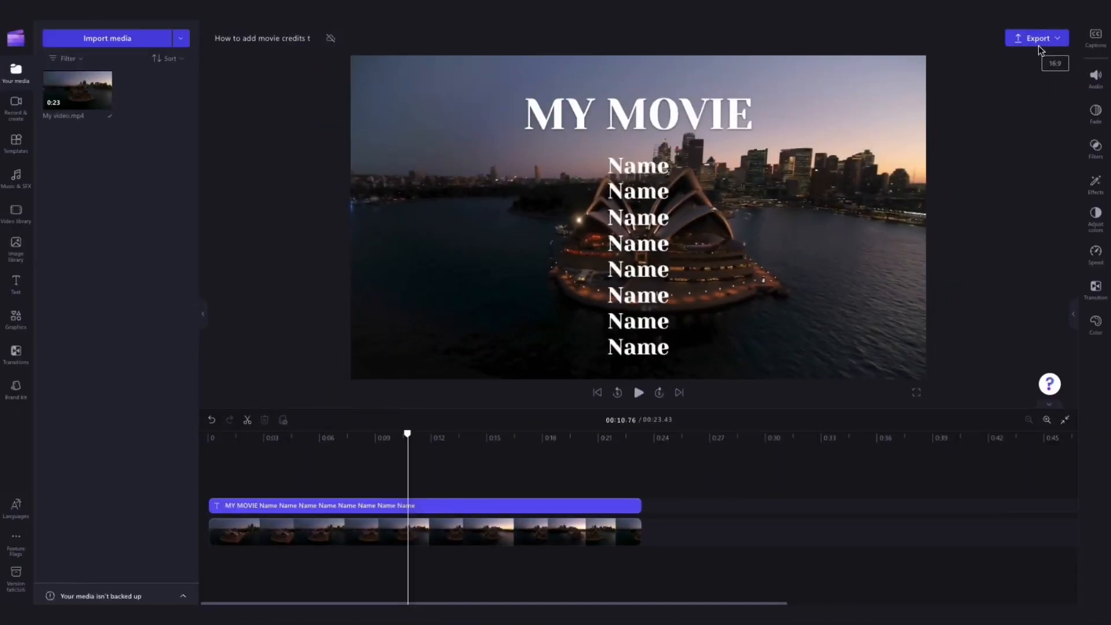
- Export the video at the chosen resolution and save it to the computer
{"action": "left_click", "coordinate": [1037, 37]}
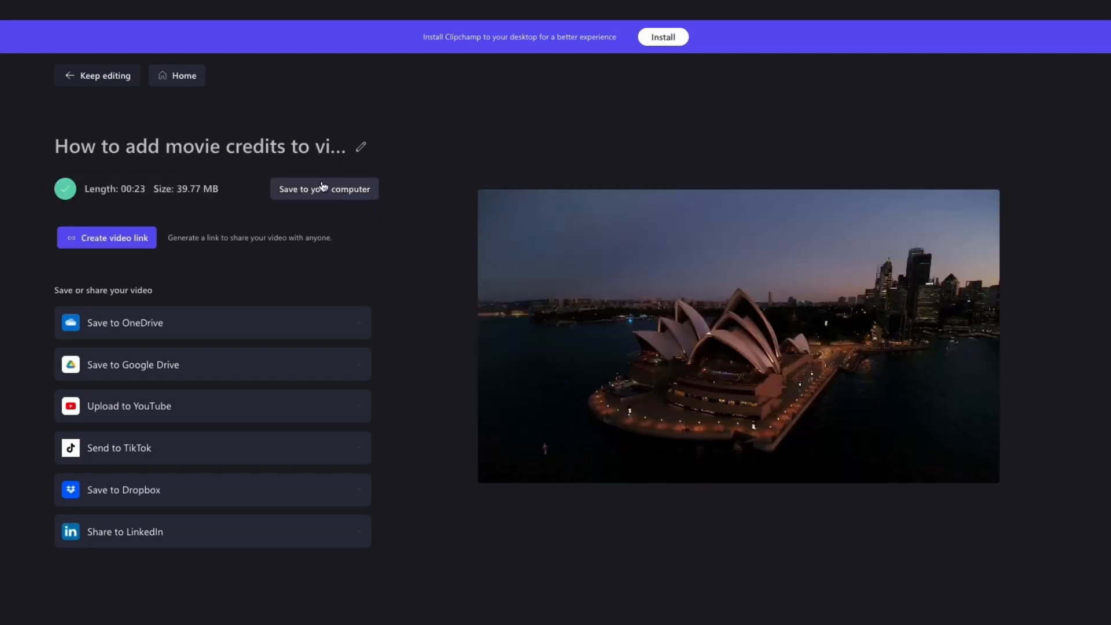
{"action": "left_click", "coordinate": [324, 188]}
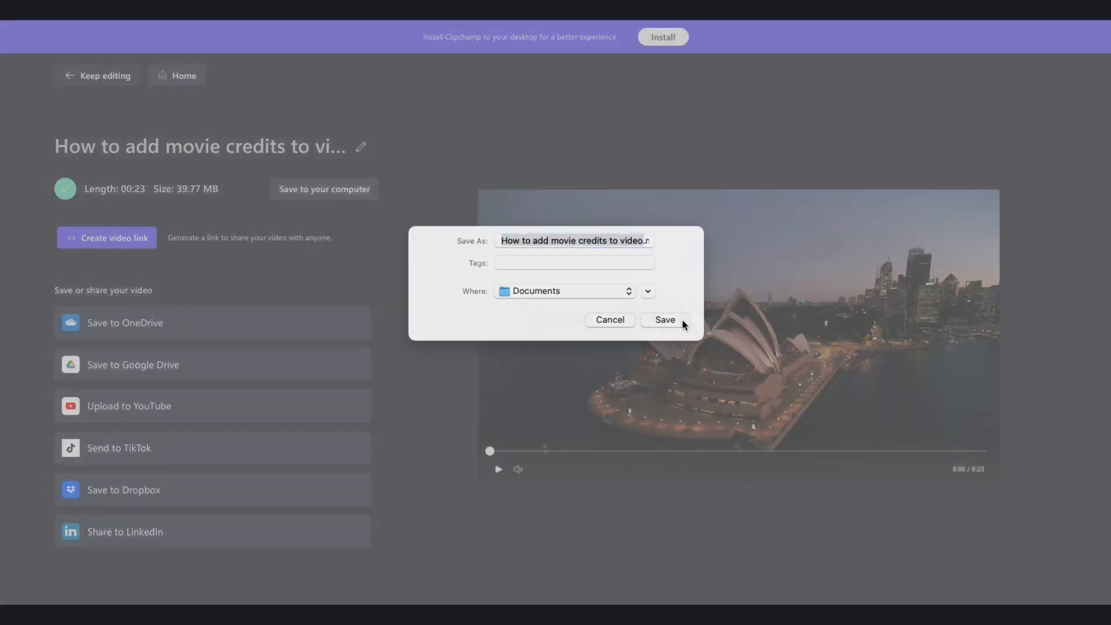